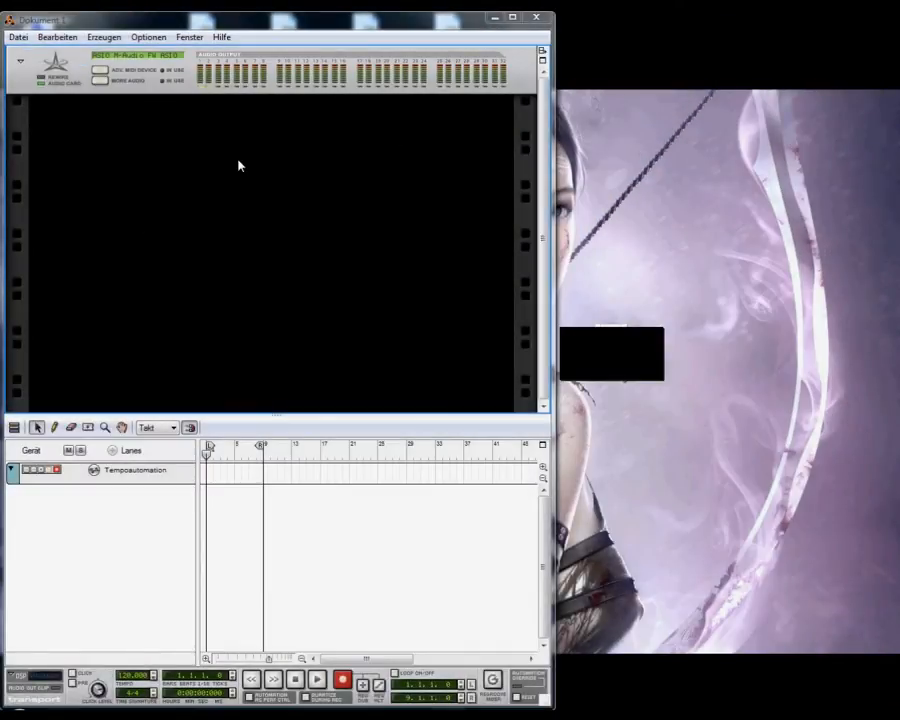
# - Reopen the recent '1 (Default-Setting).rns' song from the Datei menu
pyautogui.click(16, 36)
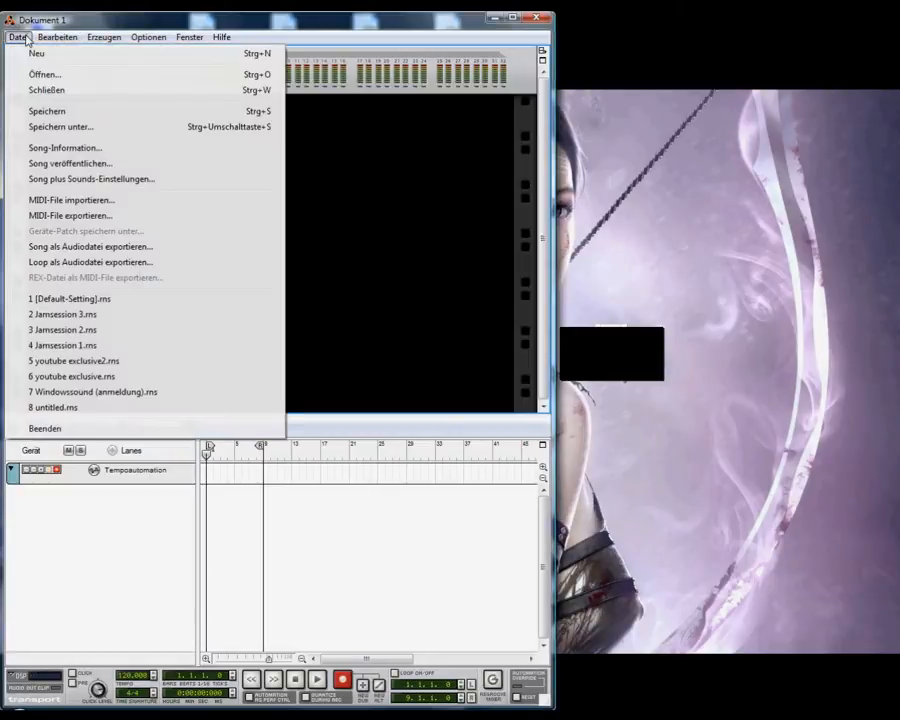
pyautogui.moveTo(70, 298)
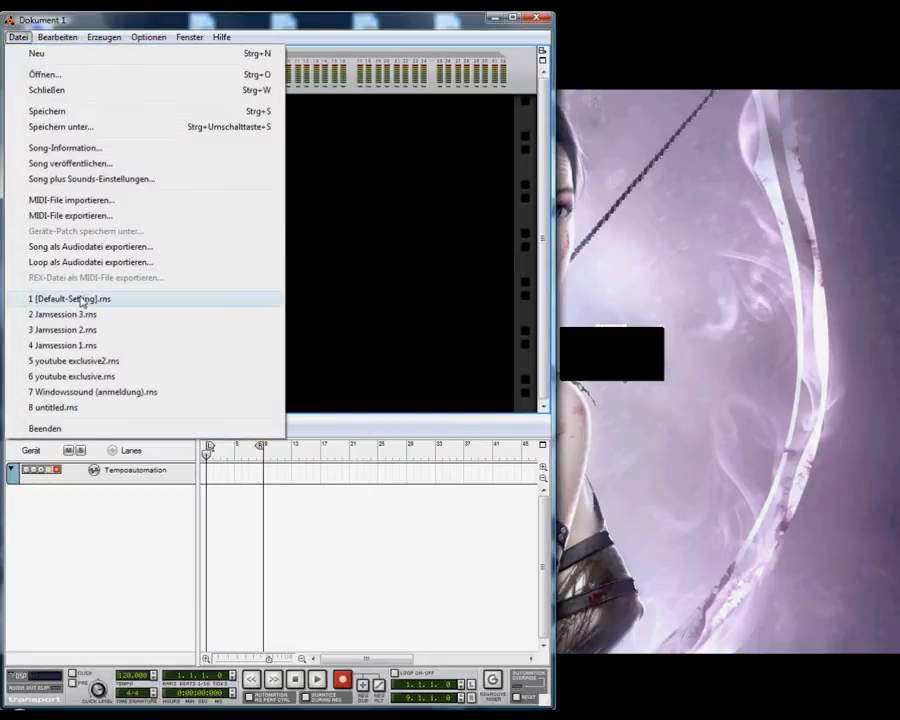
pyautogui.click(68, 298)
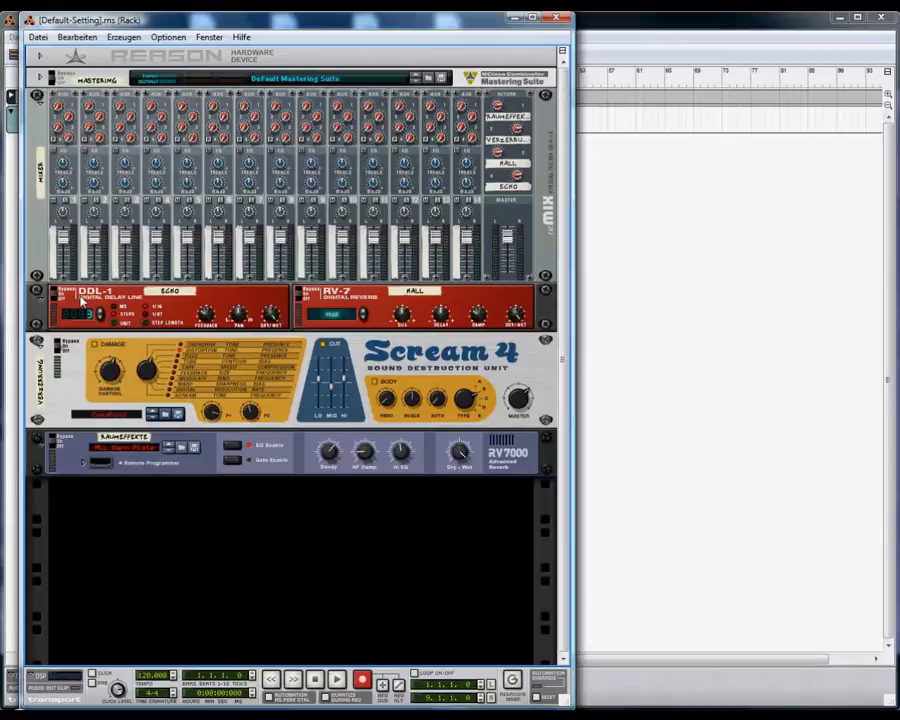
pyautogui.moveTo(70, 212)
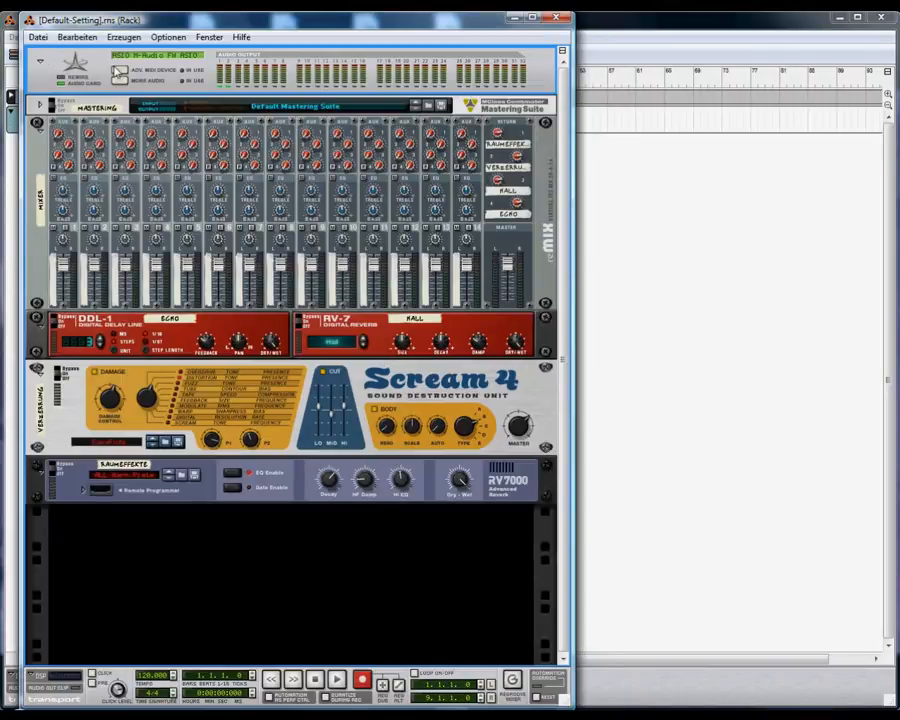
# - Expand the hardware interface to reveal its MIDI bus inputs and reach the Bearbeiten menu
pyautogui.click(120, 72)
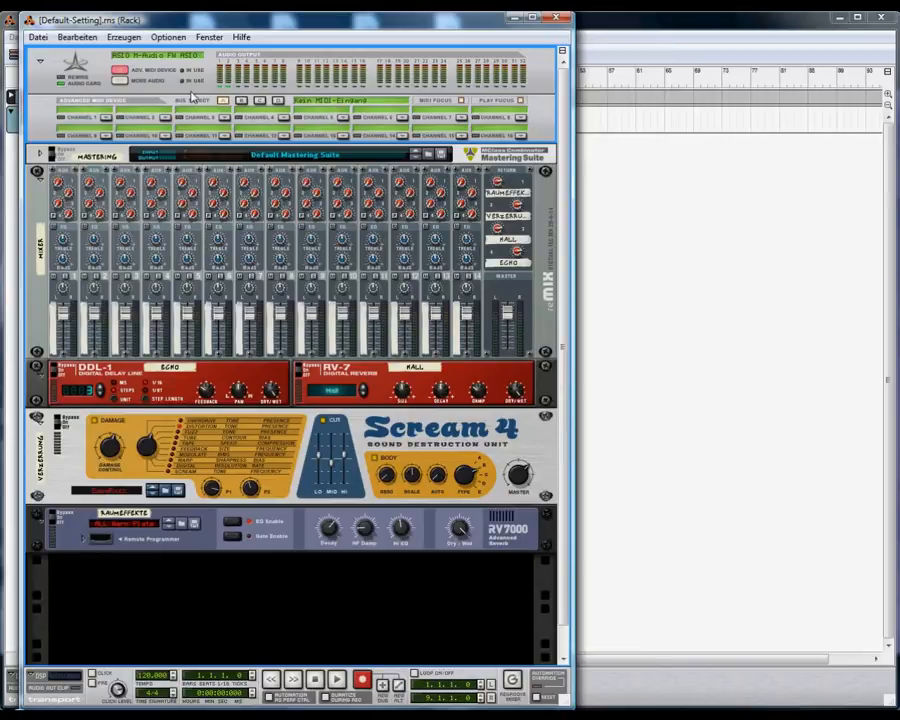
pyautogui.click(76, 36)
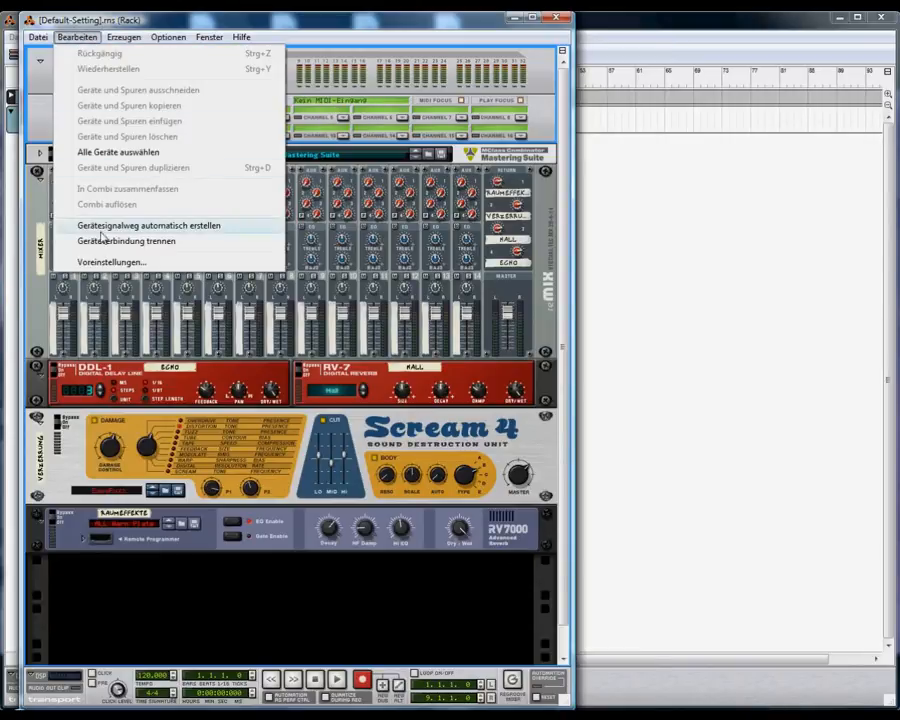
# - In Voreinstellungen > Zusätzliche Steuerungsmöglichkeiten, assign the keyboard's MIDI input to Bus A
pyautogui.click(112, 260)
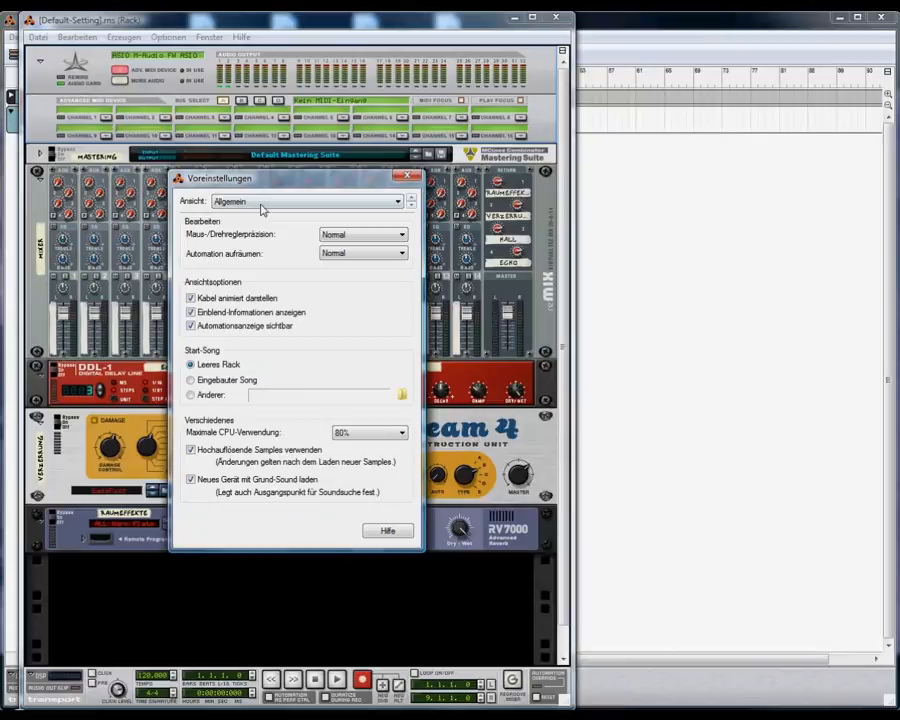
pyautogui.click(304, 200)
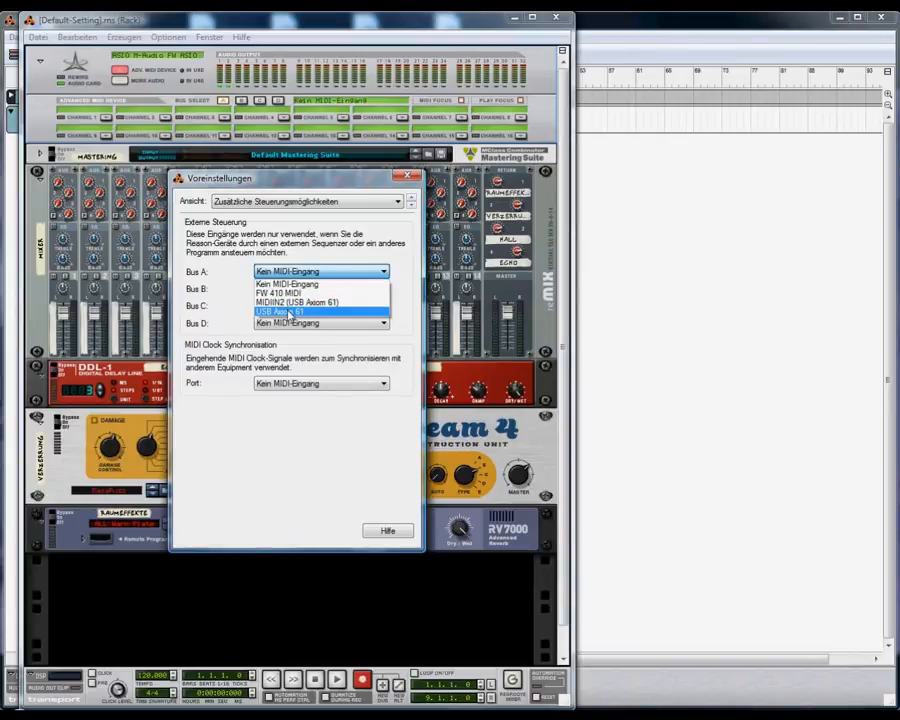
pyautogui.click(280, 312)
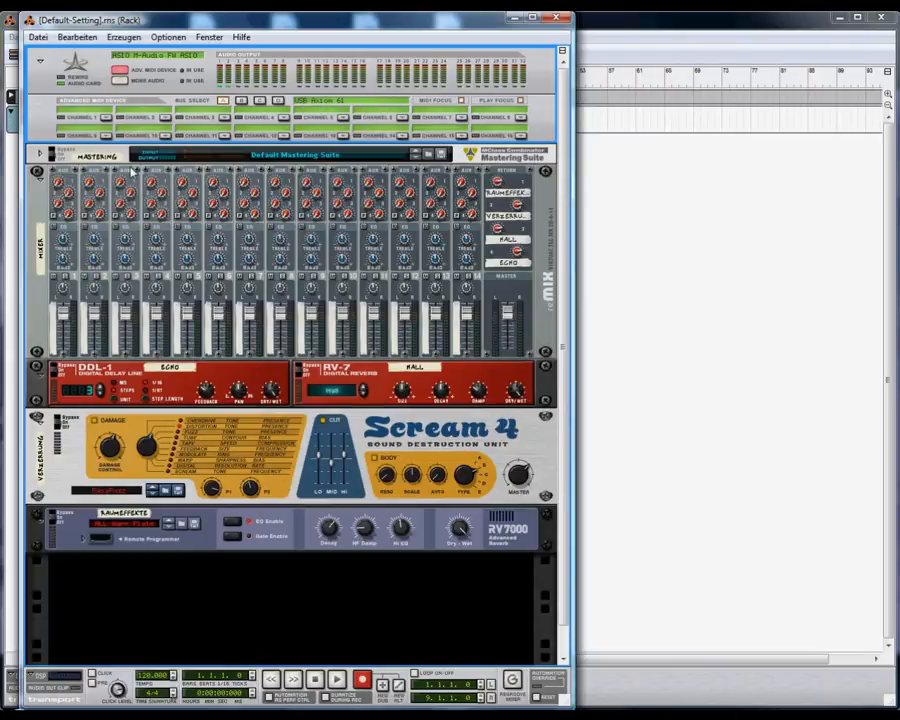
pyautogui.moveTo(132, 172)
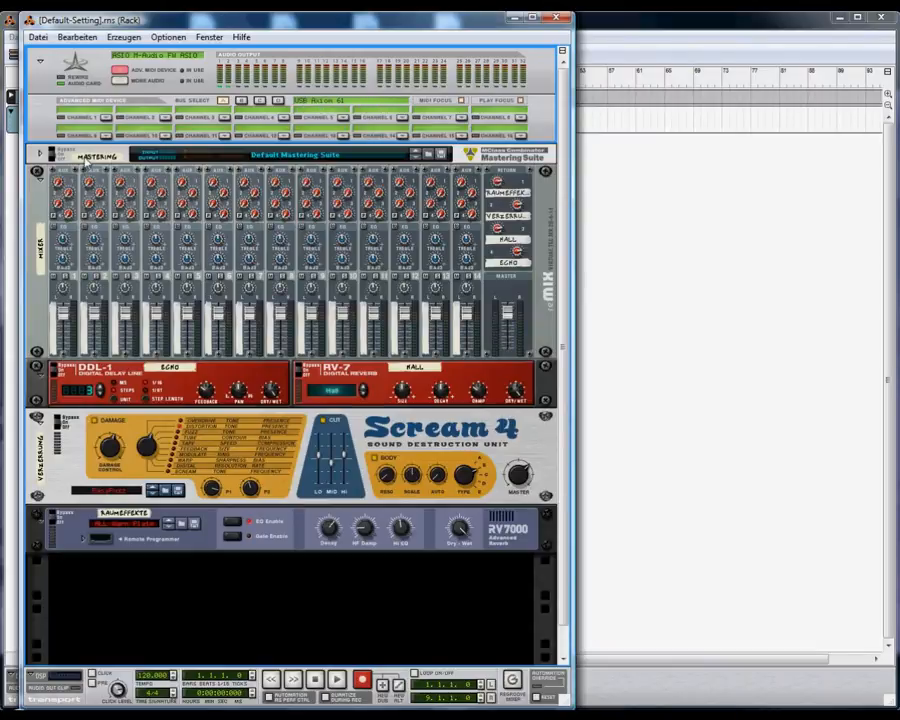
# - Create a SubTractor Analog Synthesizer in the rack below the RV7000
pyautogui.click(122, 36)
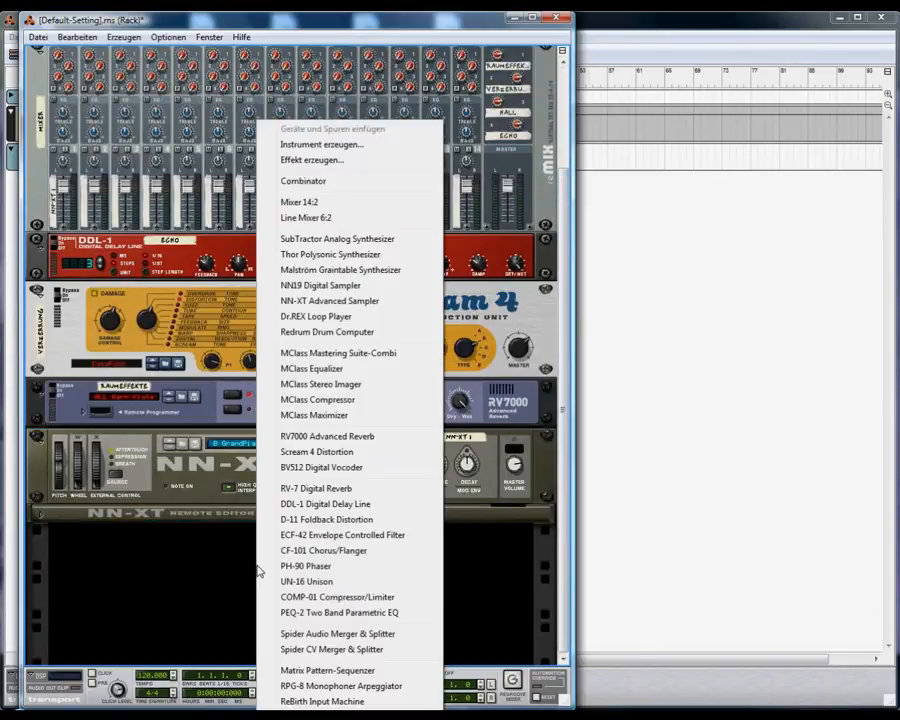
pyautogui.moveTo(336, 238)
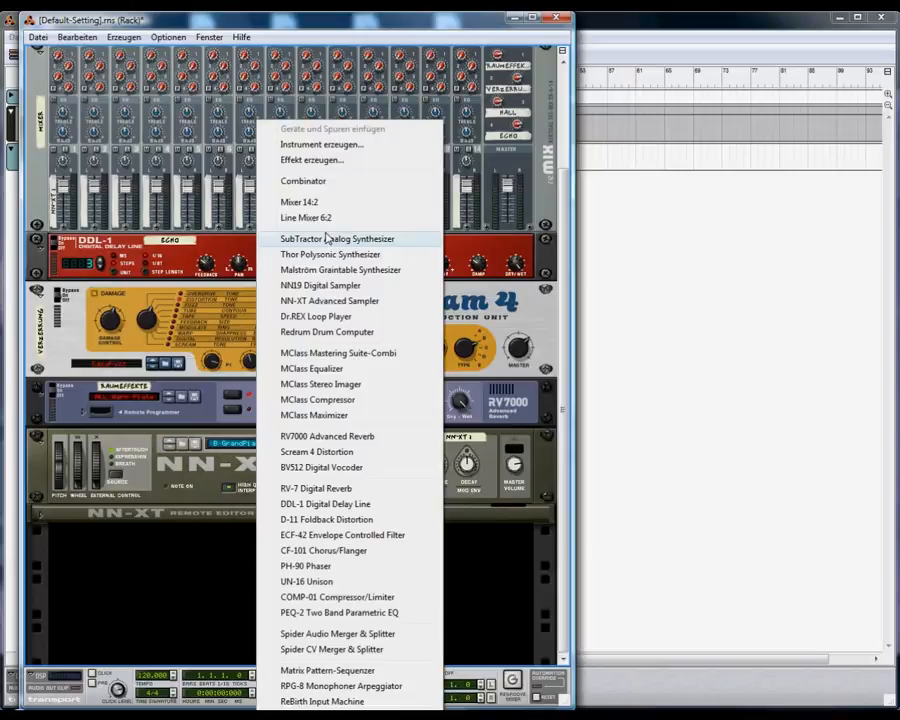
pyautogui.click(336, 238)
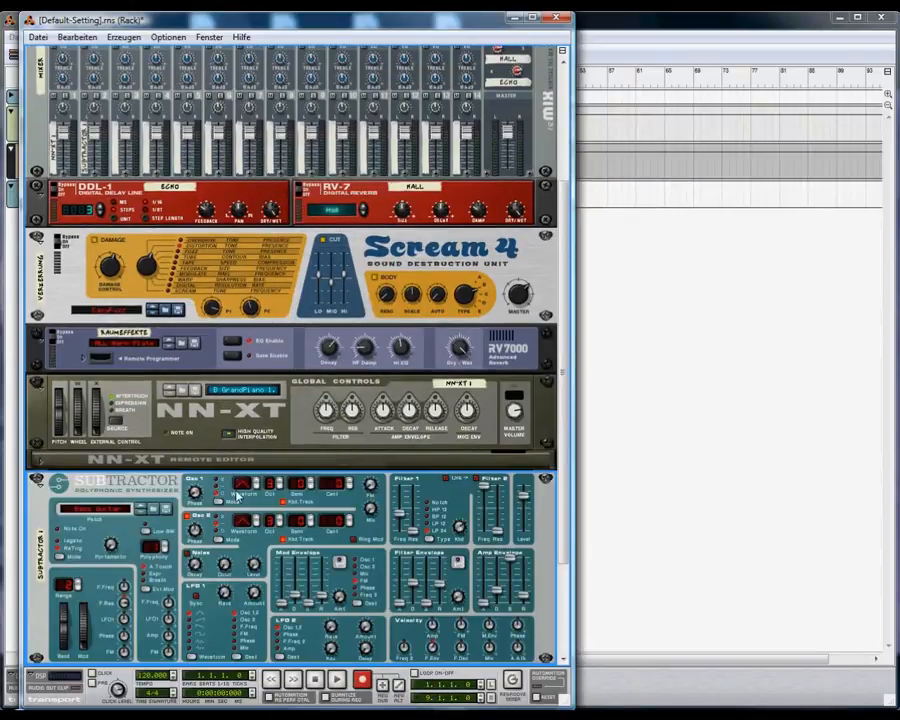
pyautogui.scroll(-3)
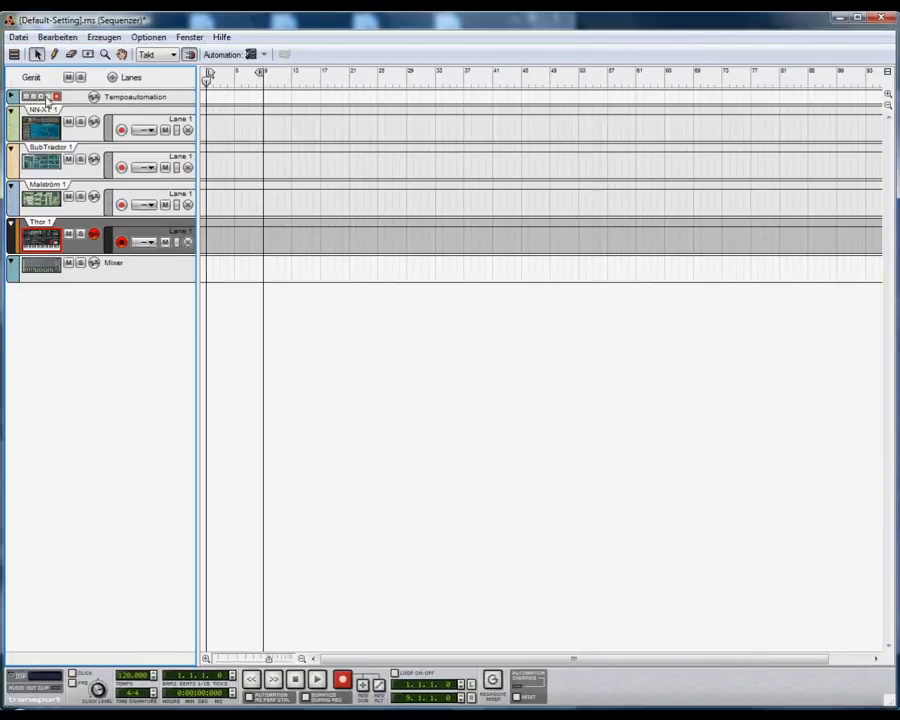
# - Select the tempo automation track in the sequencer above the instrument tracks
pyautogui.click(42, 96)
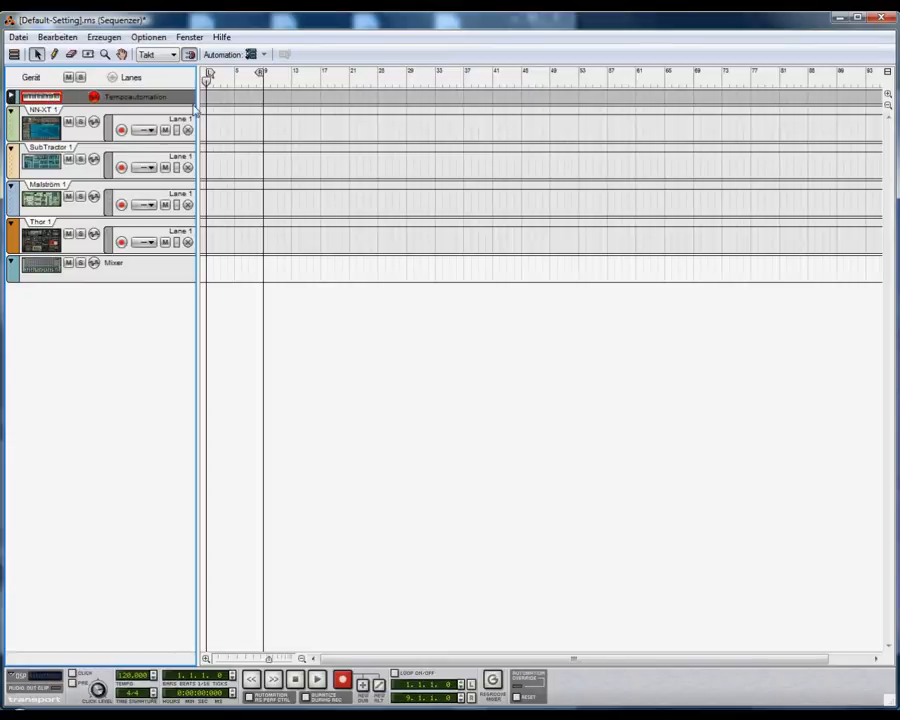